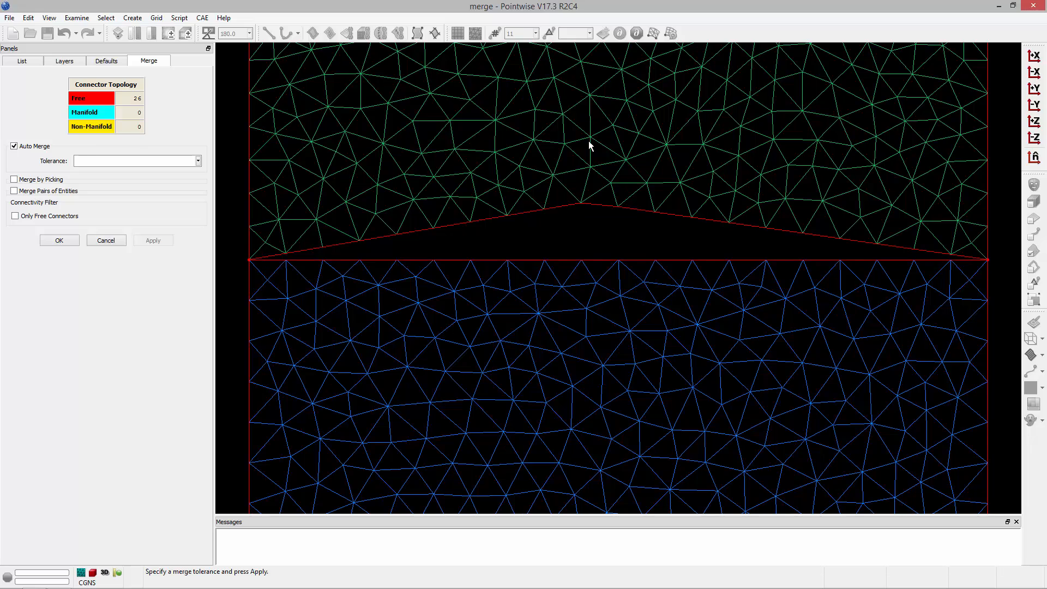
pyautogui.moveTo(576, 230)
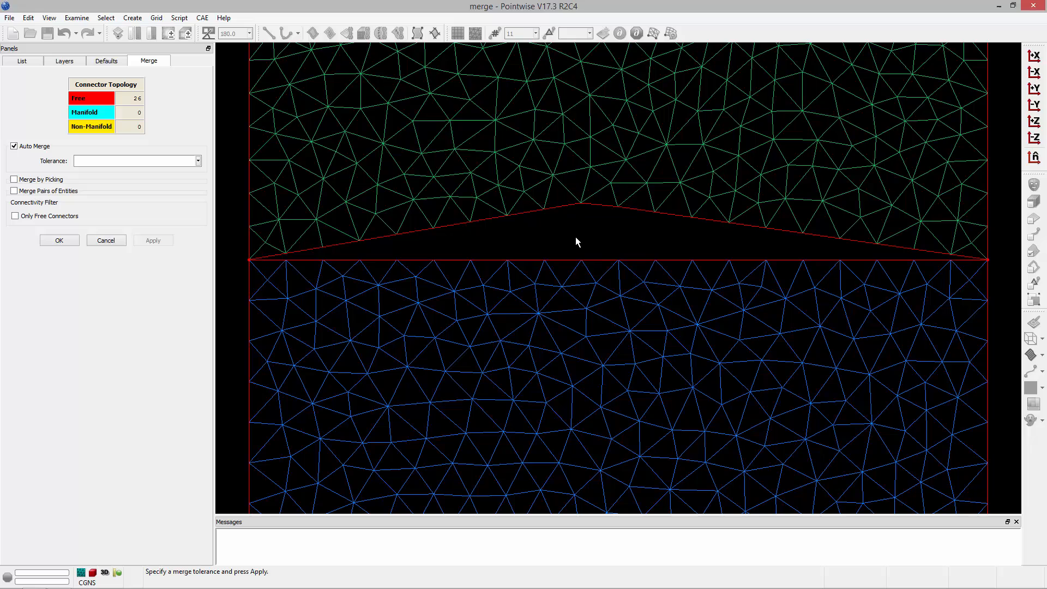
pyautogui.moveTo(43, 163)
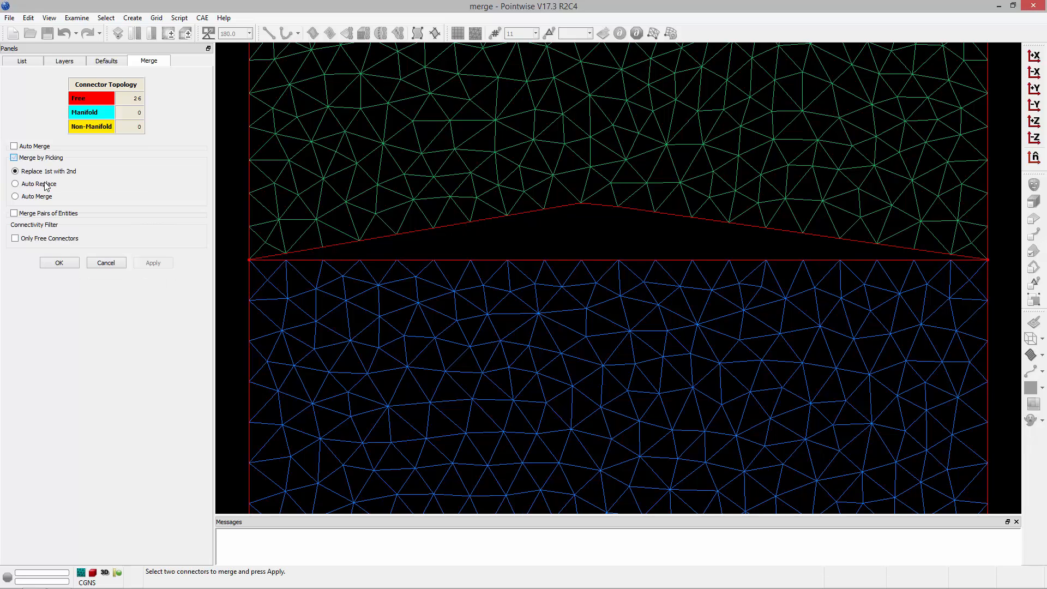
# Merge the two picked seam connectors, replacing con-2 with con-1 for 24 free and 1 manifold.
pyautogui.click(13, 157)
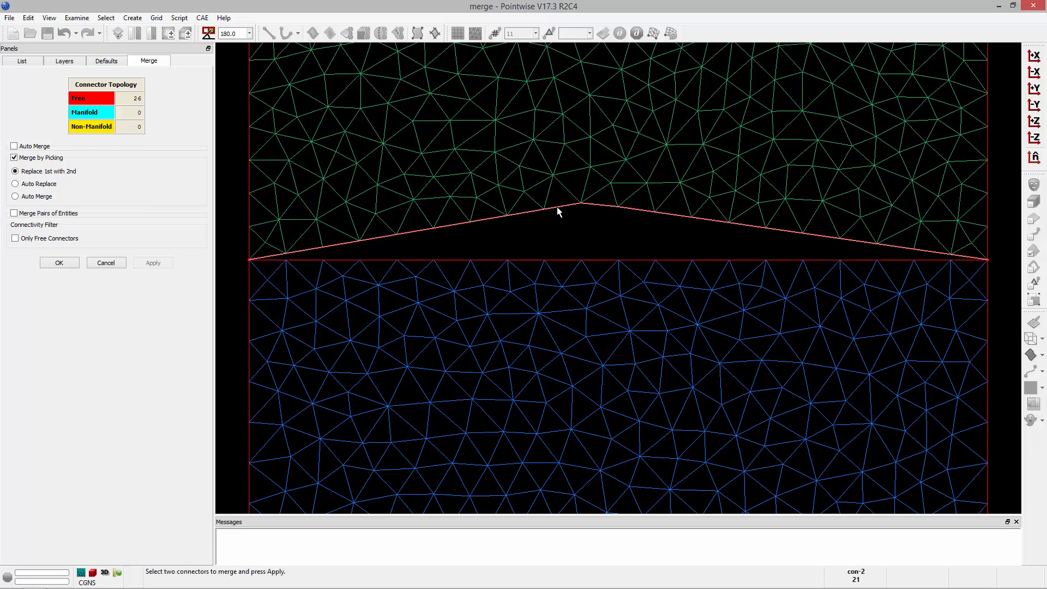
pyautogui.click(153, 262)
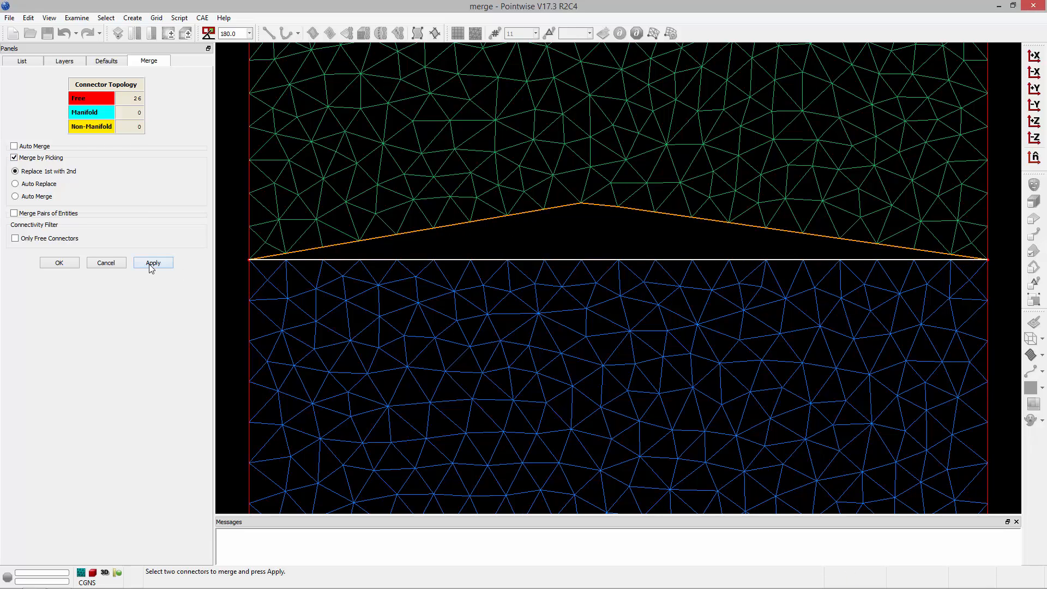
pyautogui.click(153, 263)
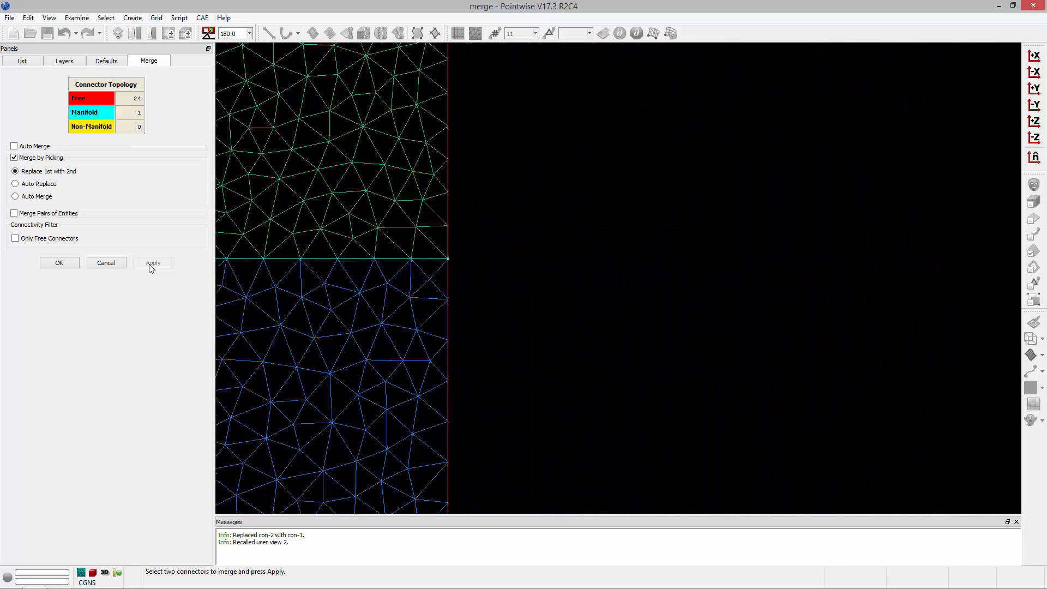
# Merge the nearby node-to-node pair found within a 0.1 tolerance.
pyautogui.click(15, 169)
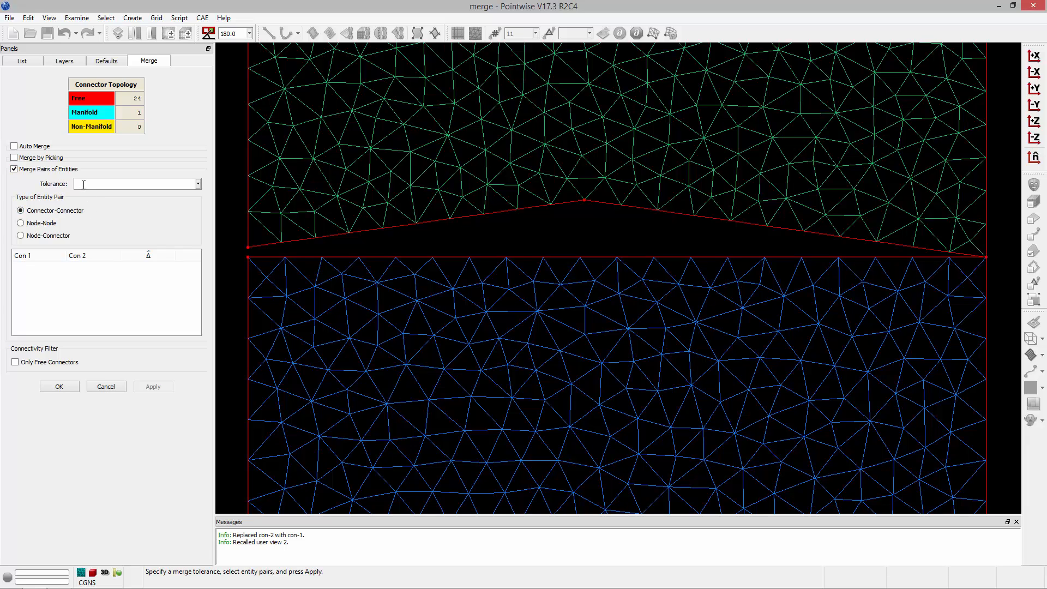
pyautogui.write('0.1')
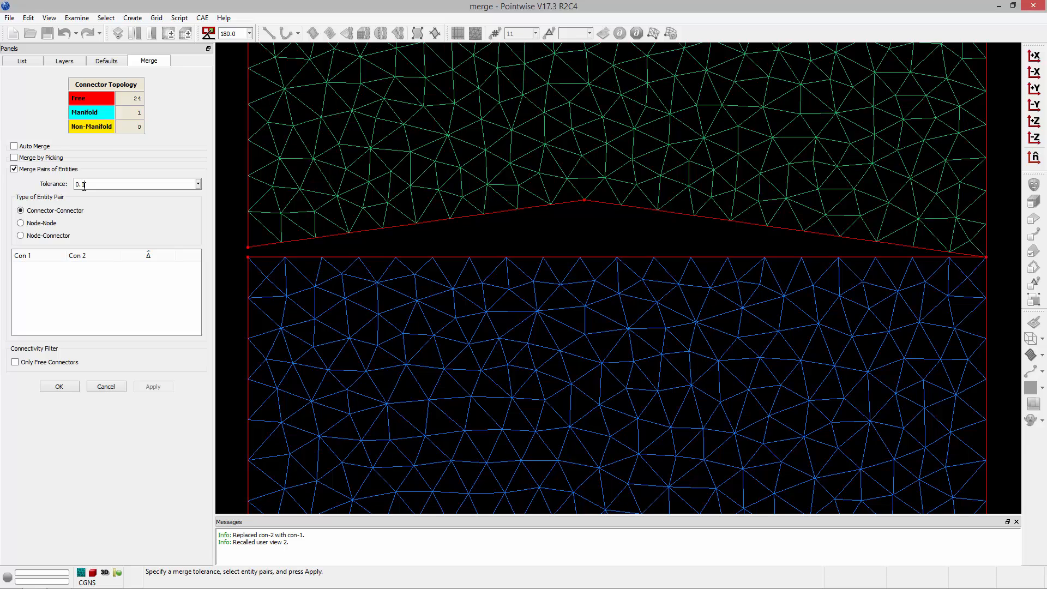
pyautogui.click(21, 222)
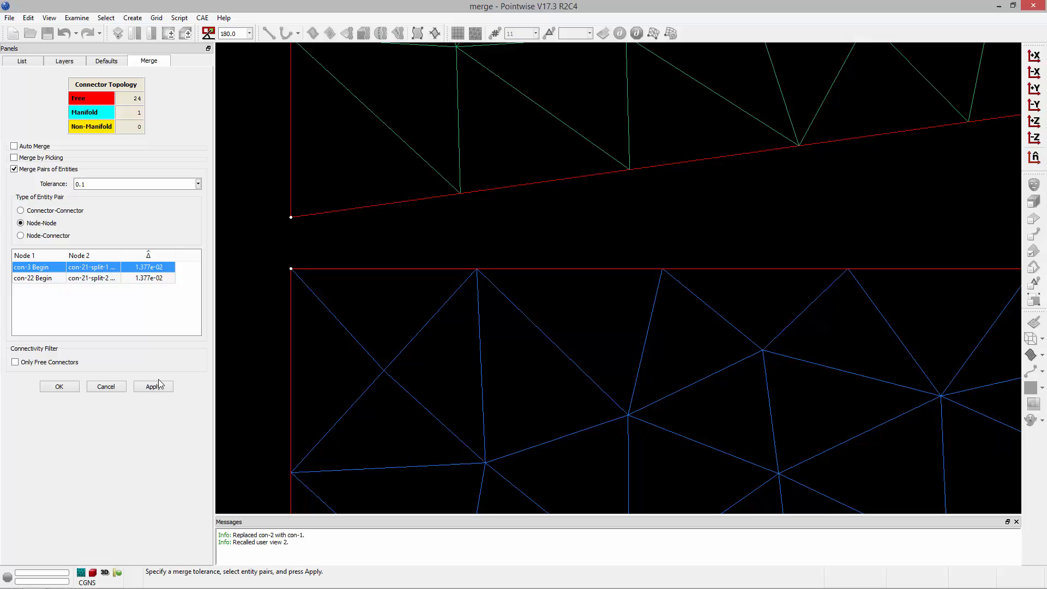
pyautogui.click(153, 386)
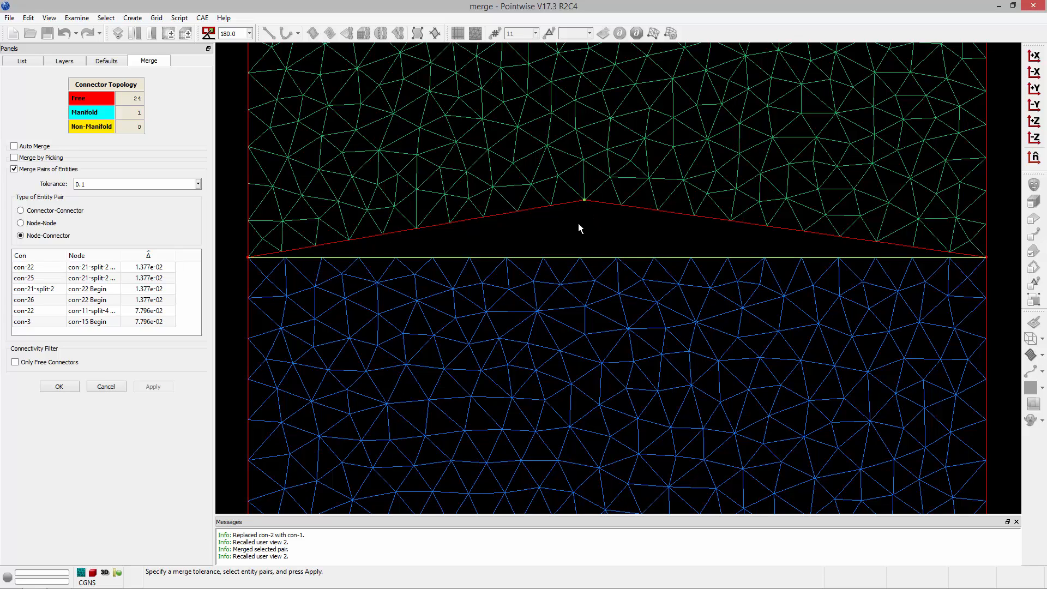
# Merge the con-3/con-15 Begin node-connector pair and the con-15/con-3-split-1 connector pair.
pyautogui.click(40, 320)
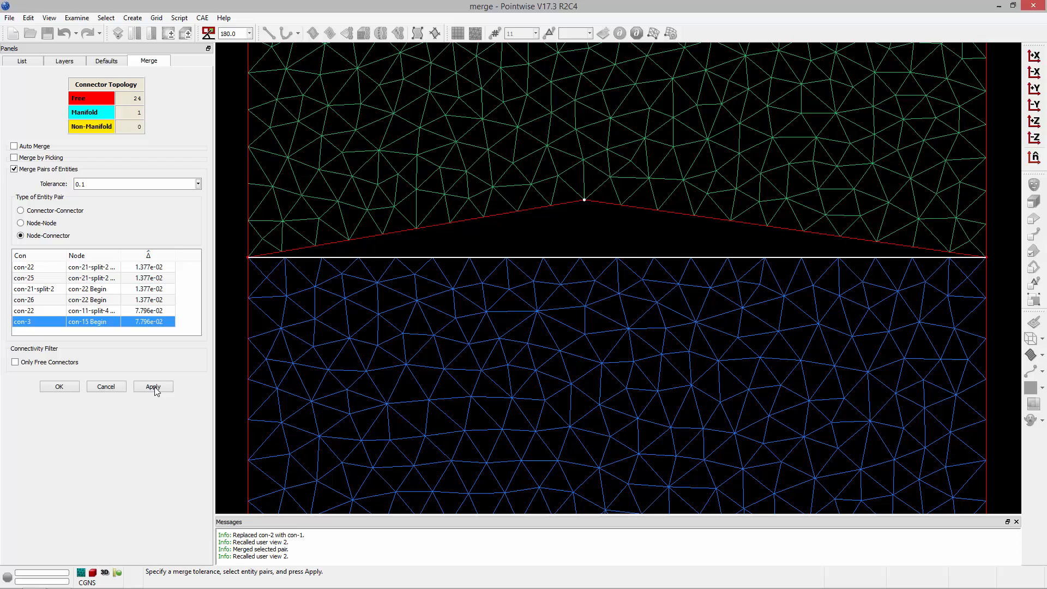
pyautogui.click(153, 386)
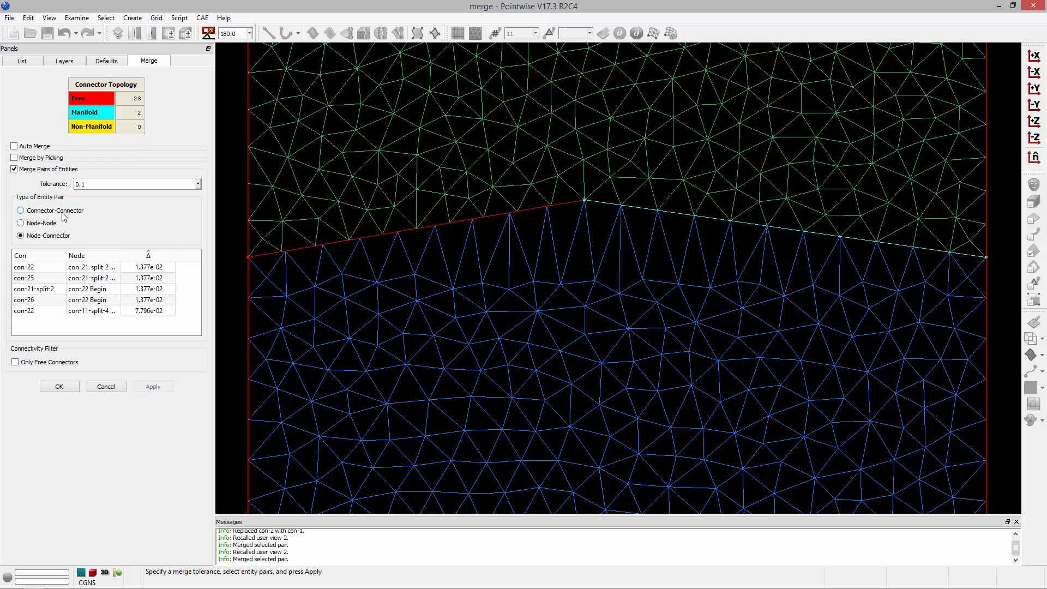
pyautogui.click(21, 211)
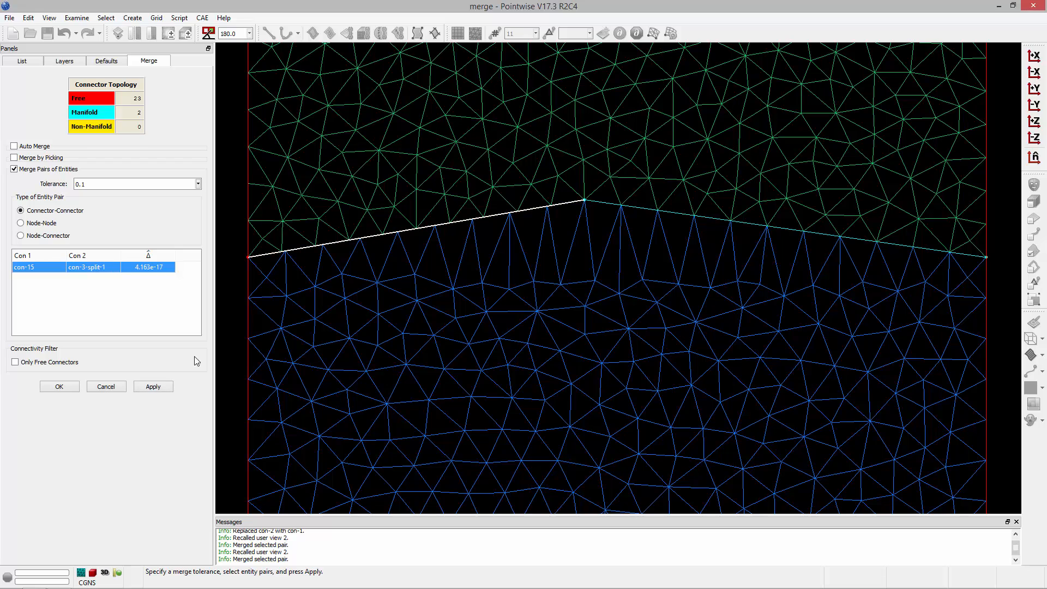
pyautogui.click(152, 386)
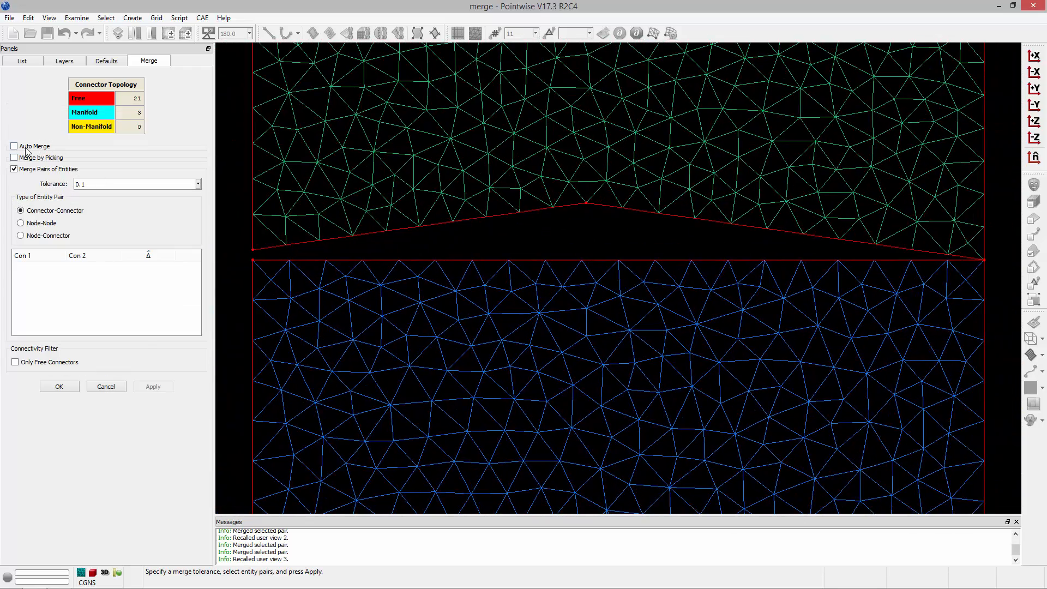
# Auto-merge matching connectors at 0.1 tolerance, closing the seam to 18 free and 5 manifold.
pyautogui.click(14, 146)
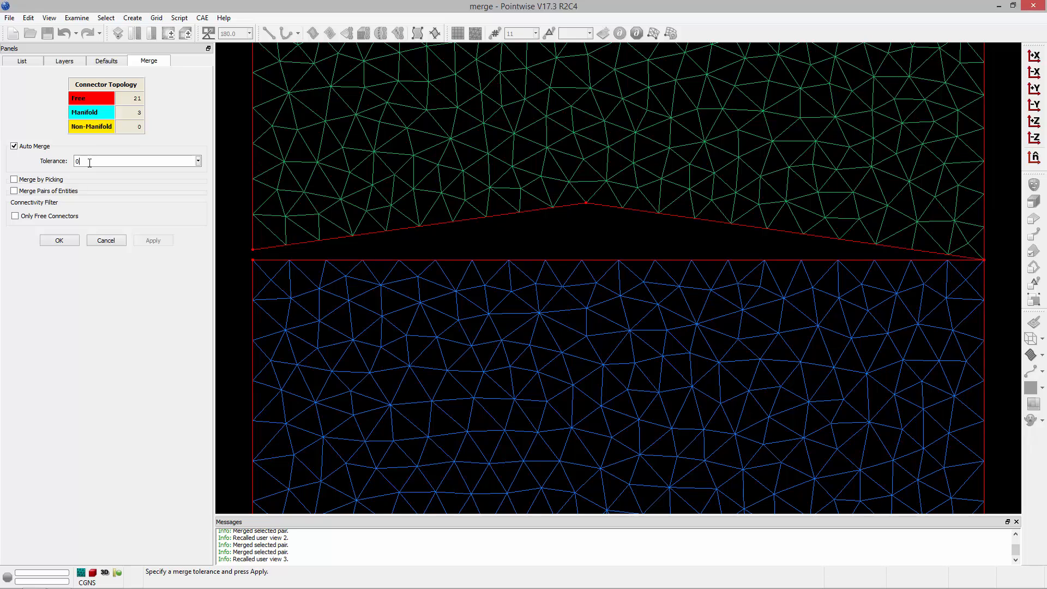
pyautogui.write('0.1')
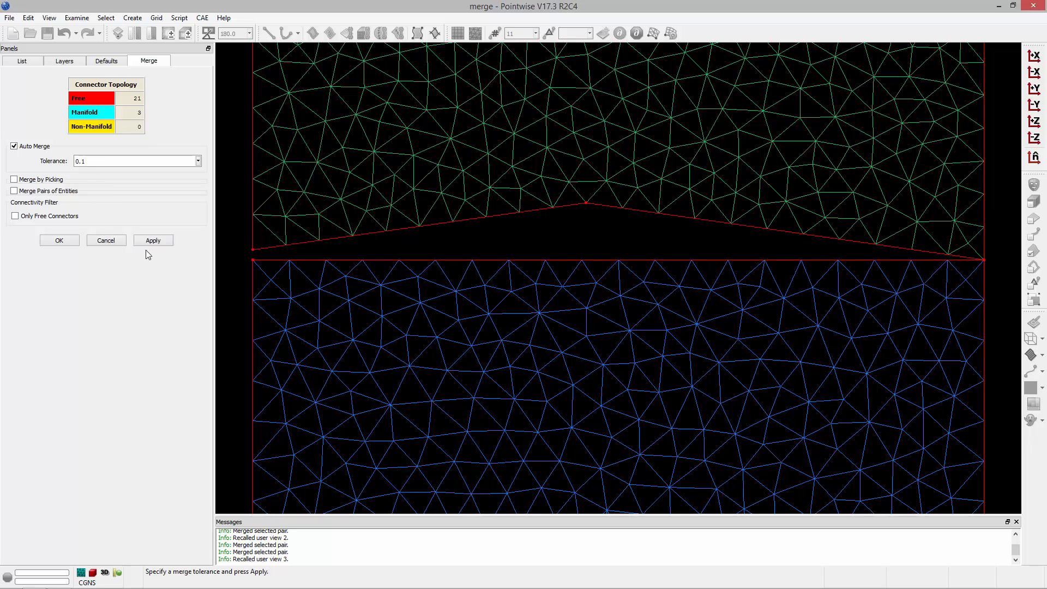
pyautogui.click(152, 240)
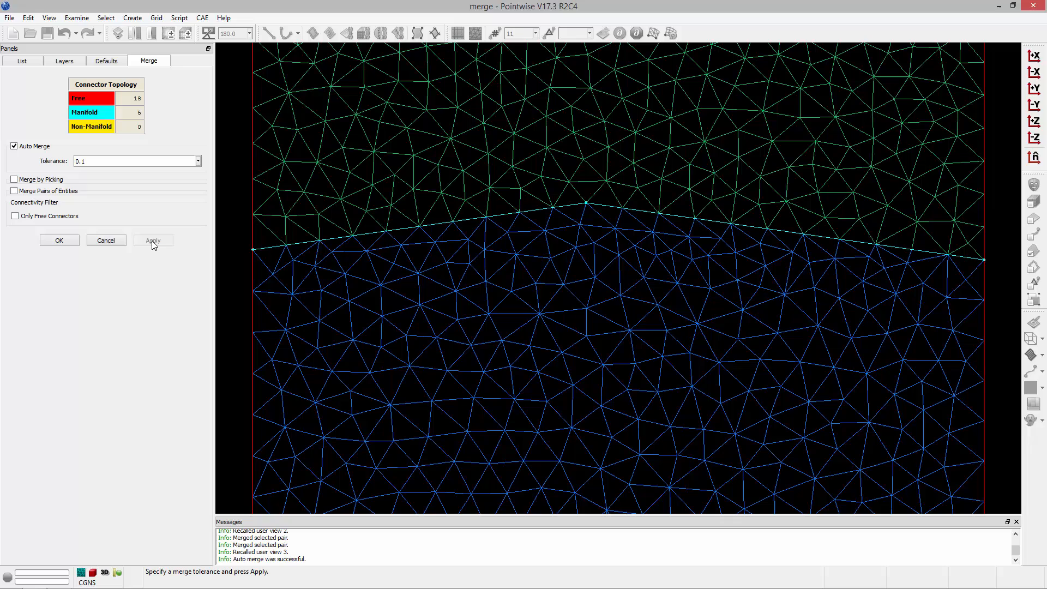
pyautogui.moveTo(113, 237)
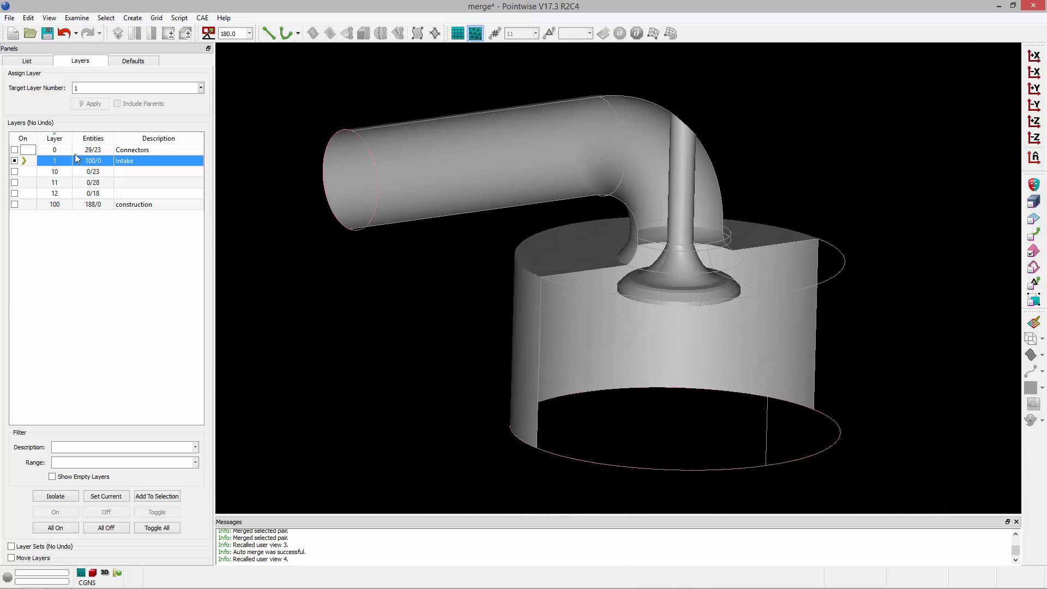
# Assemble the 52 intake surfaces into 2 models with default edge tolerance and keep them.
pyautogui.click(156, 17)
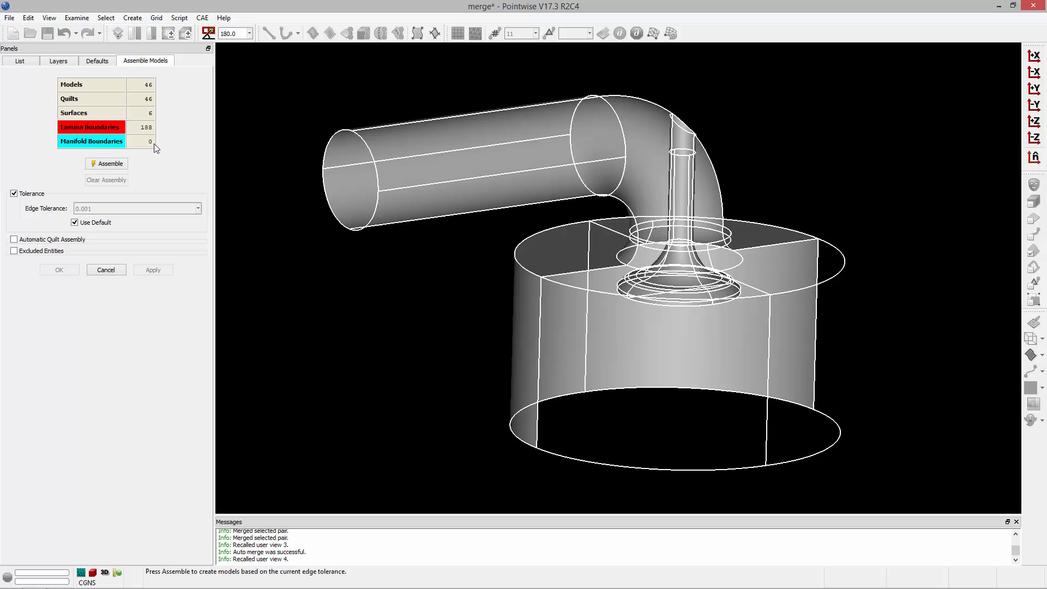
pyautogui.click(106, 163)
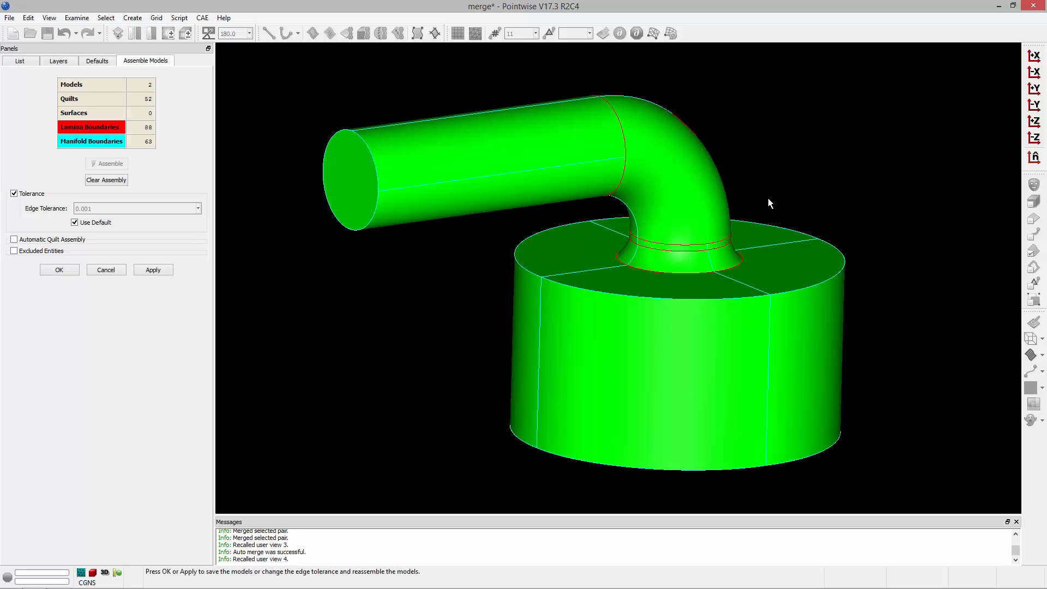
pyautogui.moveTo(741, 204)
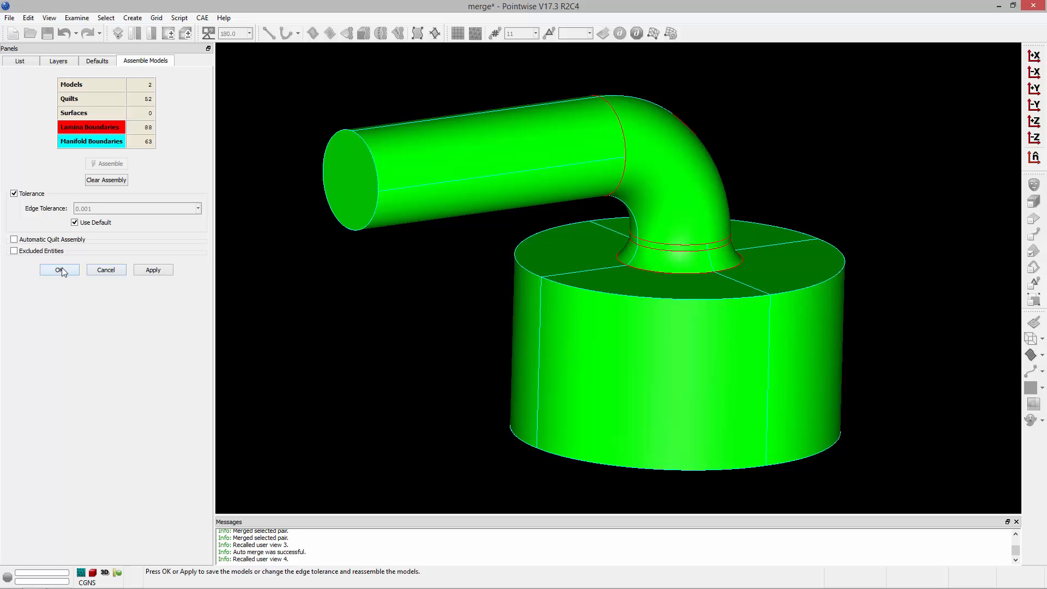
pyautogui.click(58, 269)
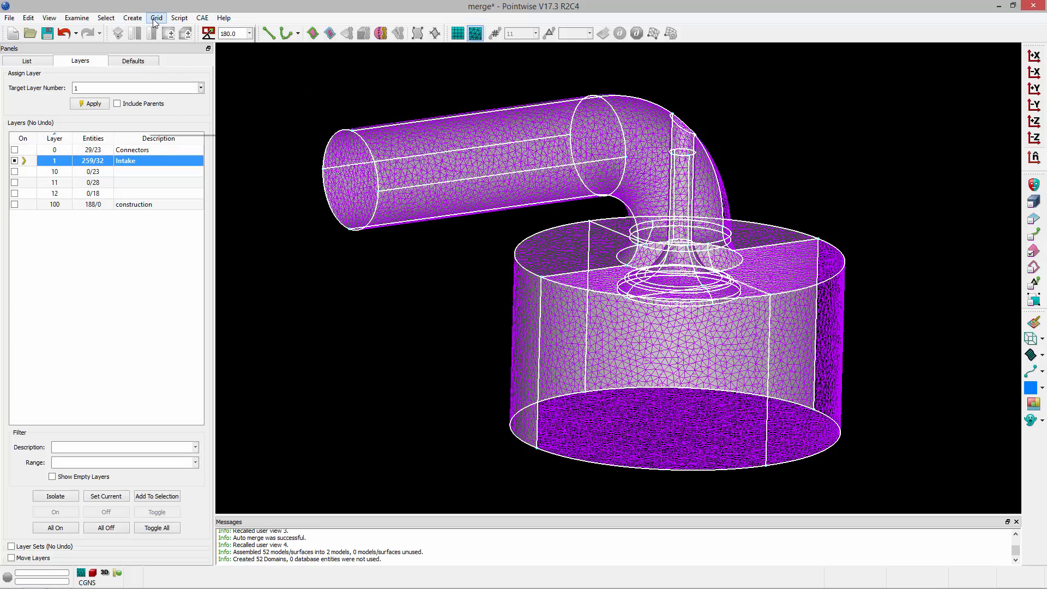
# Auto-merge the whole intake mesh at 0.1 tolerance, leaving 0 free and 111 manifold connectors.
pyautogui.click(156, 17)
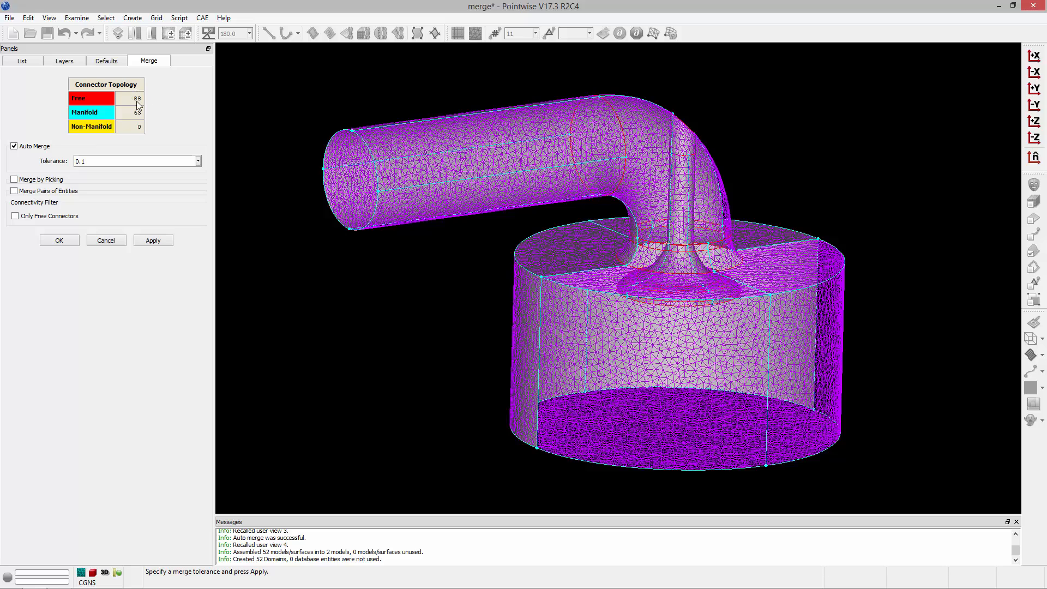
pyautogui.moveTo(607, 186)
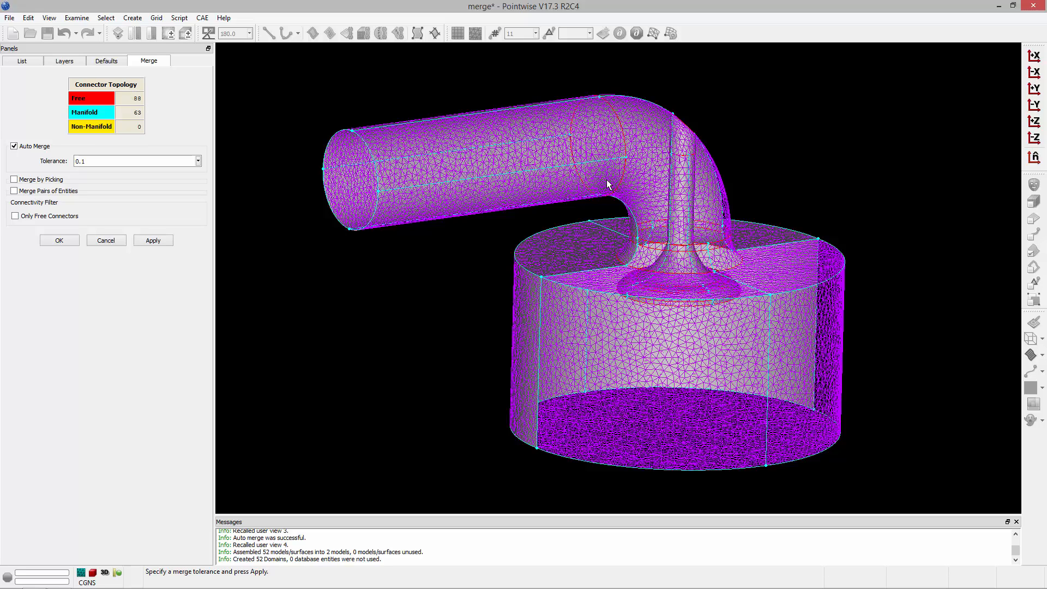
pyautogui.moveTo(614, 129)
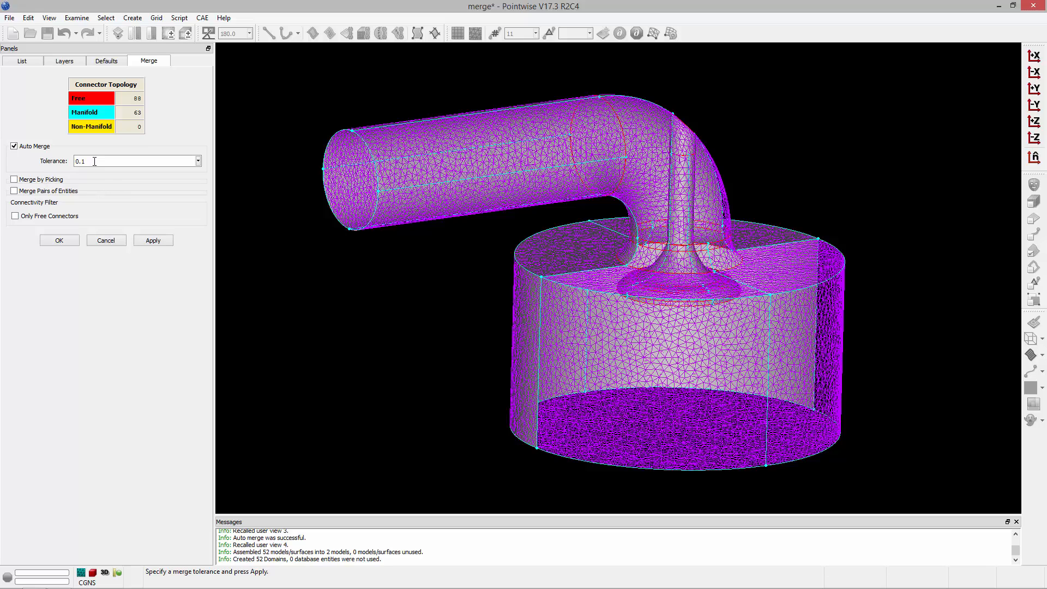
pyautogui.moveTo(146, 233)
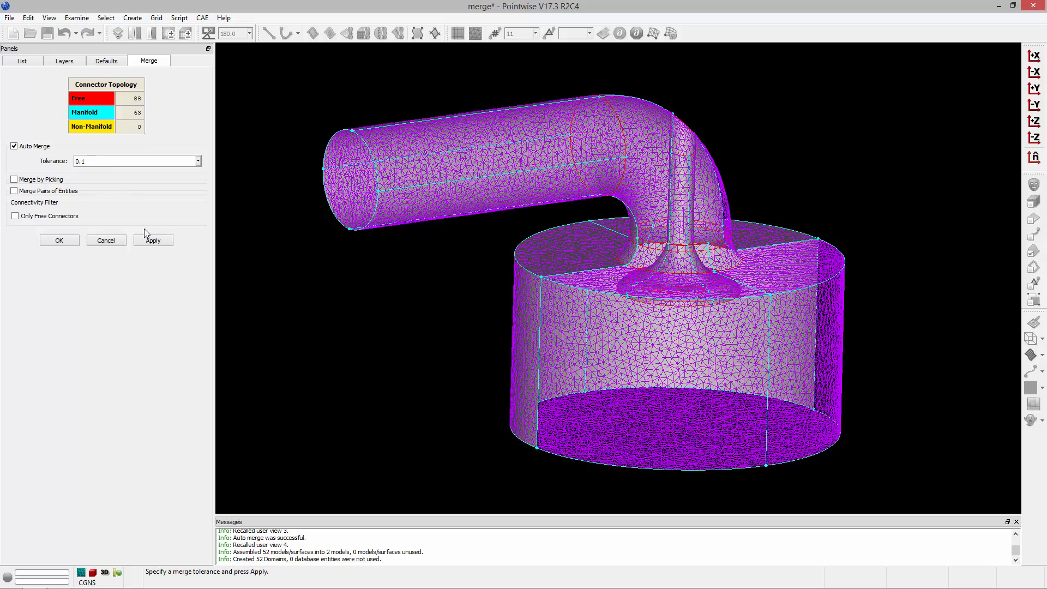
pyautogui.click(152, 240)
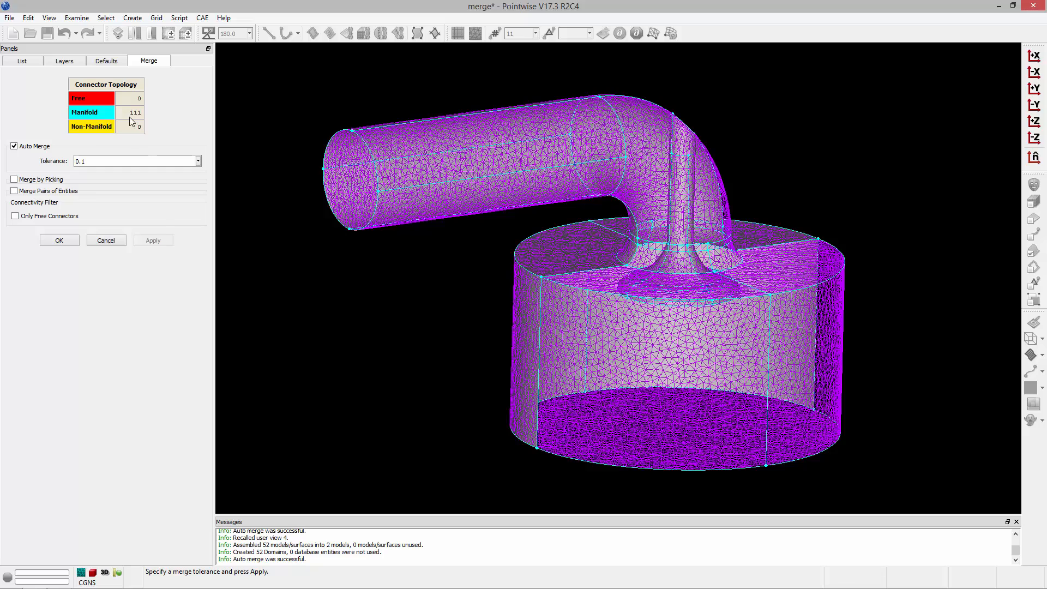